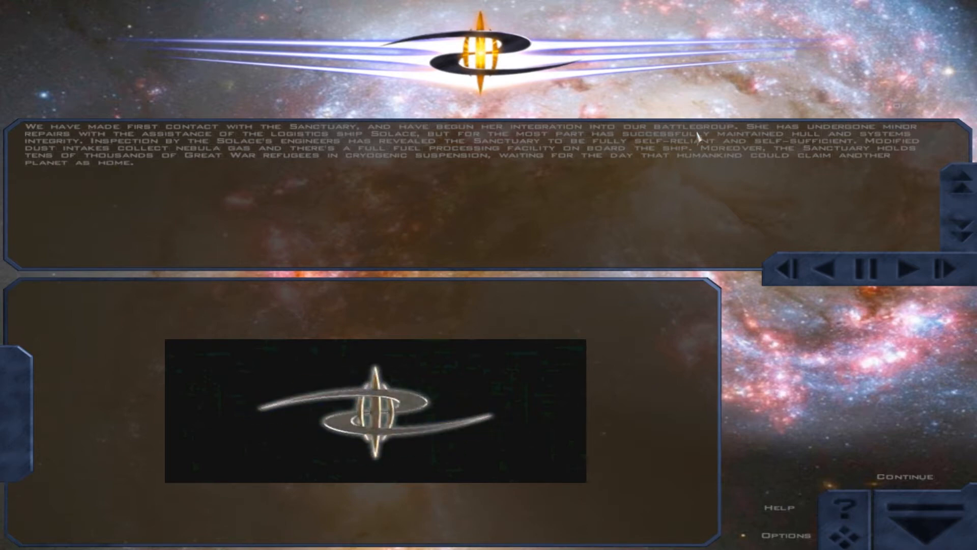
mouse_move(791, 144)
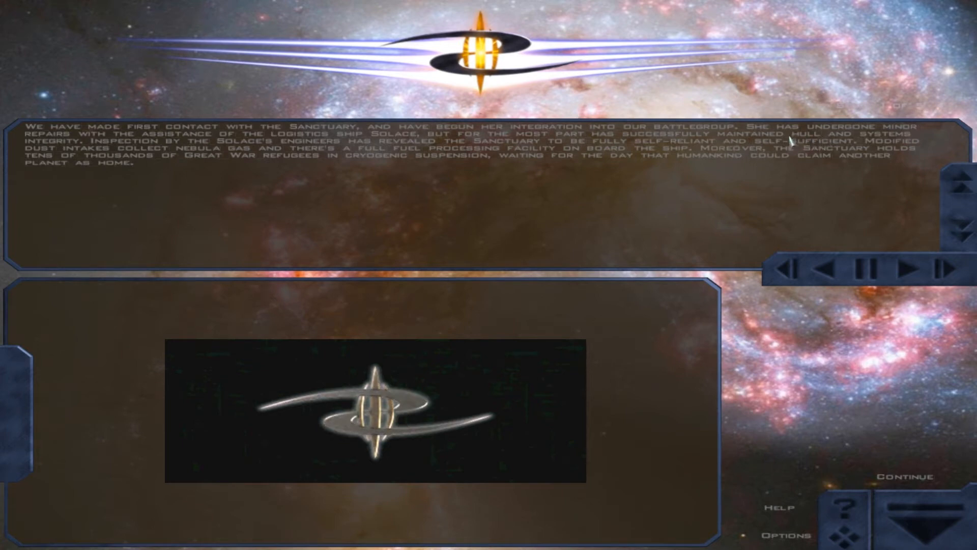
mouse_move(798, 142)
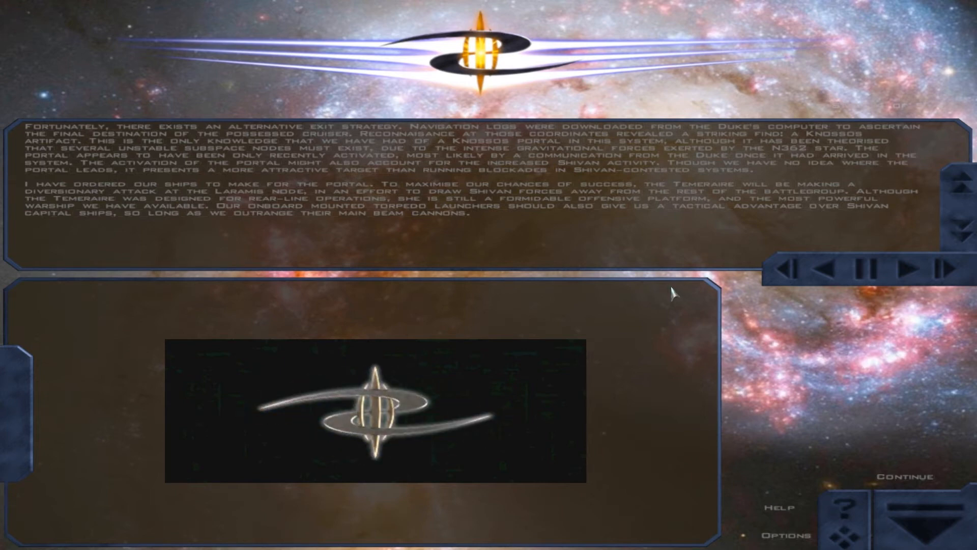
mouse_move(920, 415)
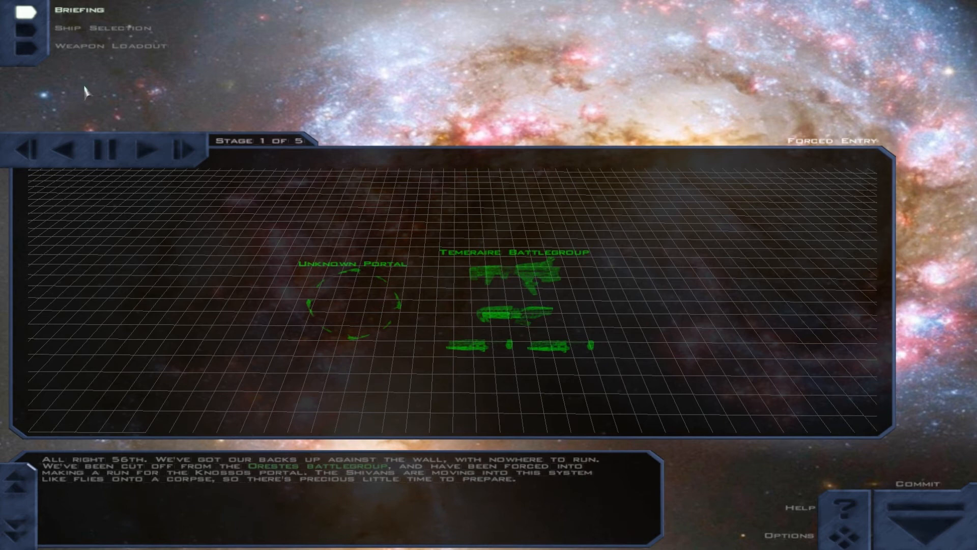
mouse_move(66, 422)
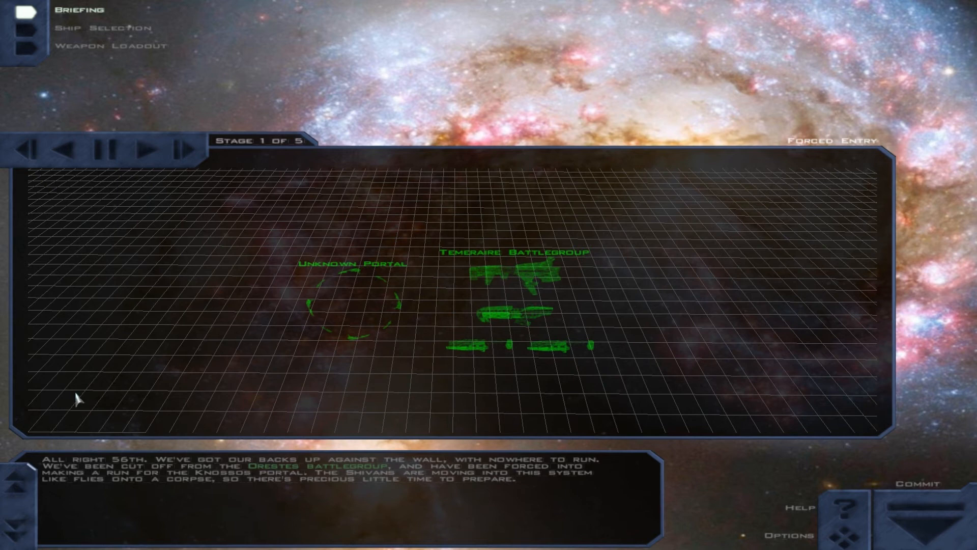
- Advance the Forced Entry briefing to stage 2 of 5, the battlegroup split
left_click(147, 148)
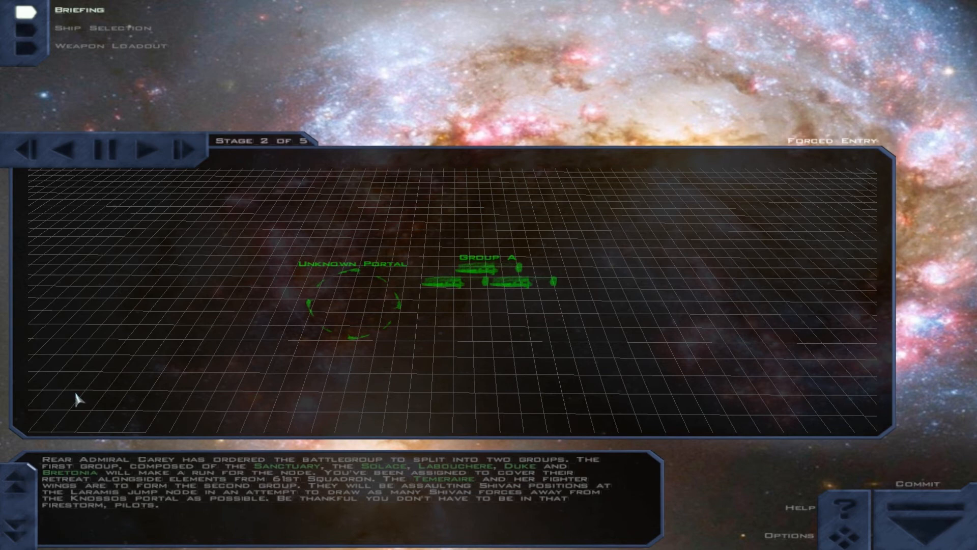
- Advance the briefing through stage 3 on Shivan cruisers to stage 4 of 5
left_click(181, 149)
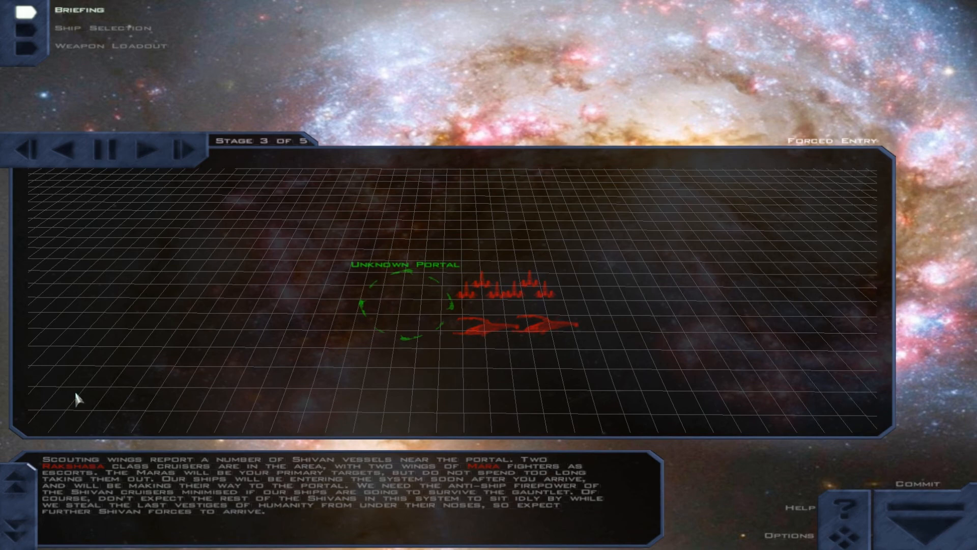
left_click(144, 151)
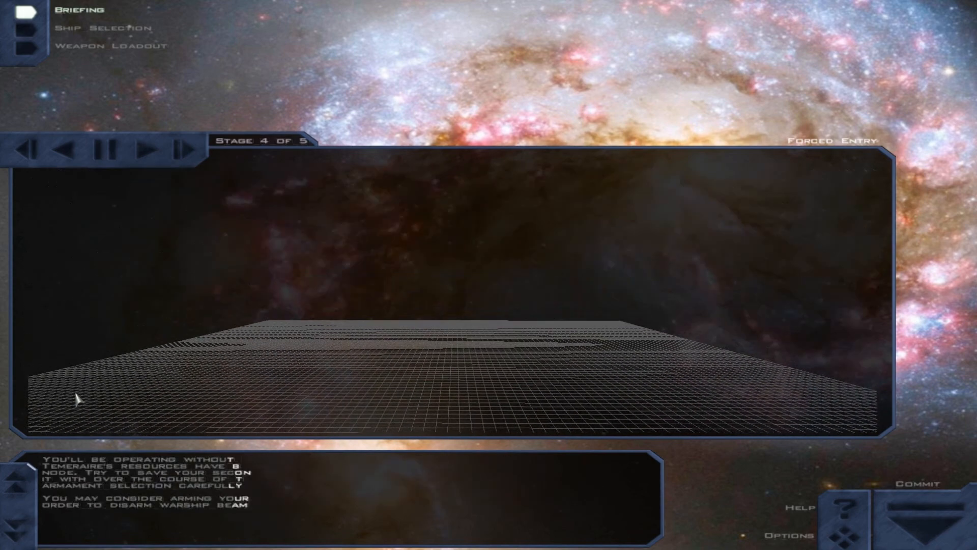